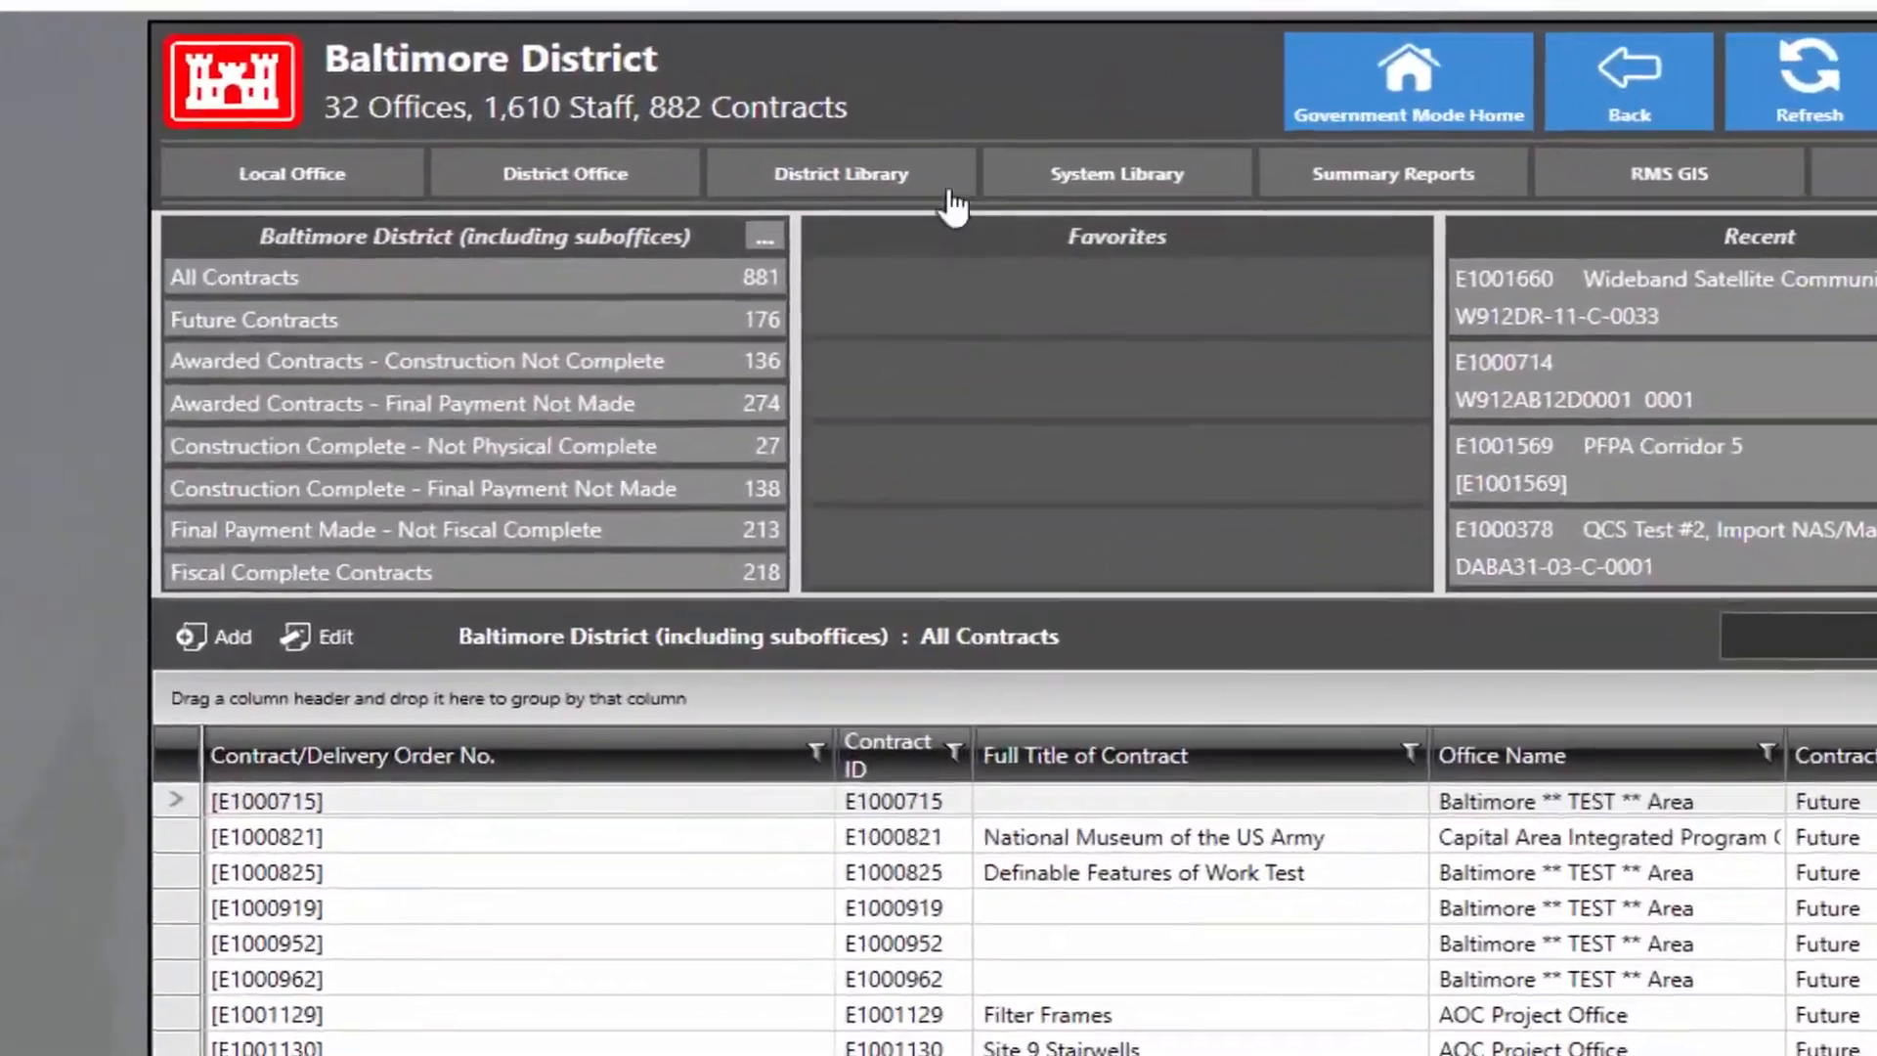
Open the Baltimore District Library of shared modules.
left_click(839, 174)
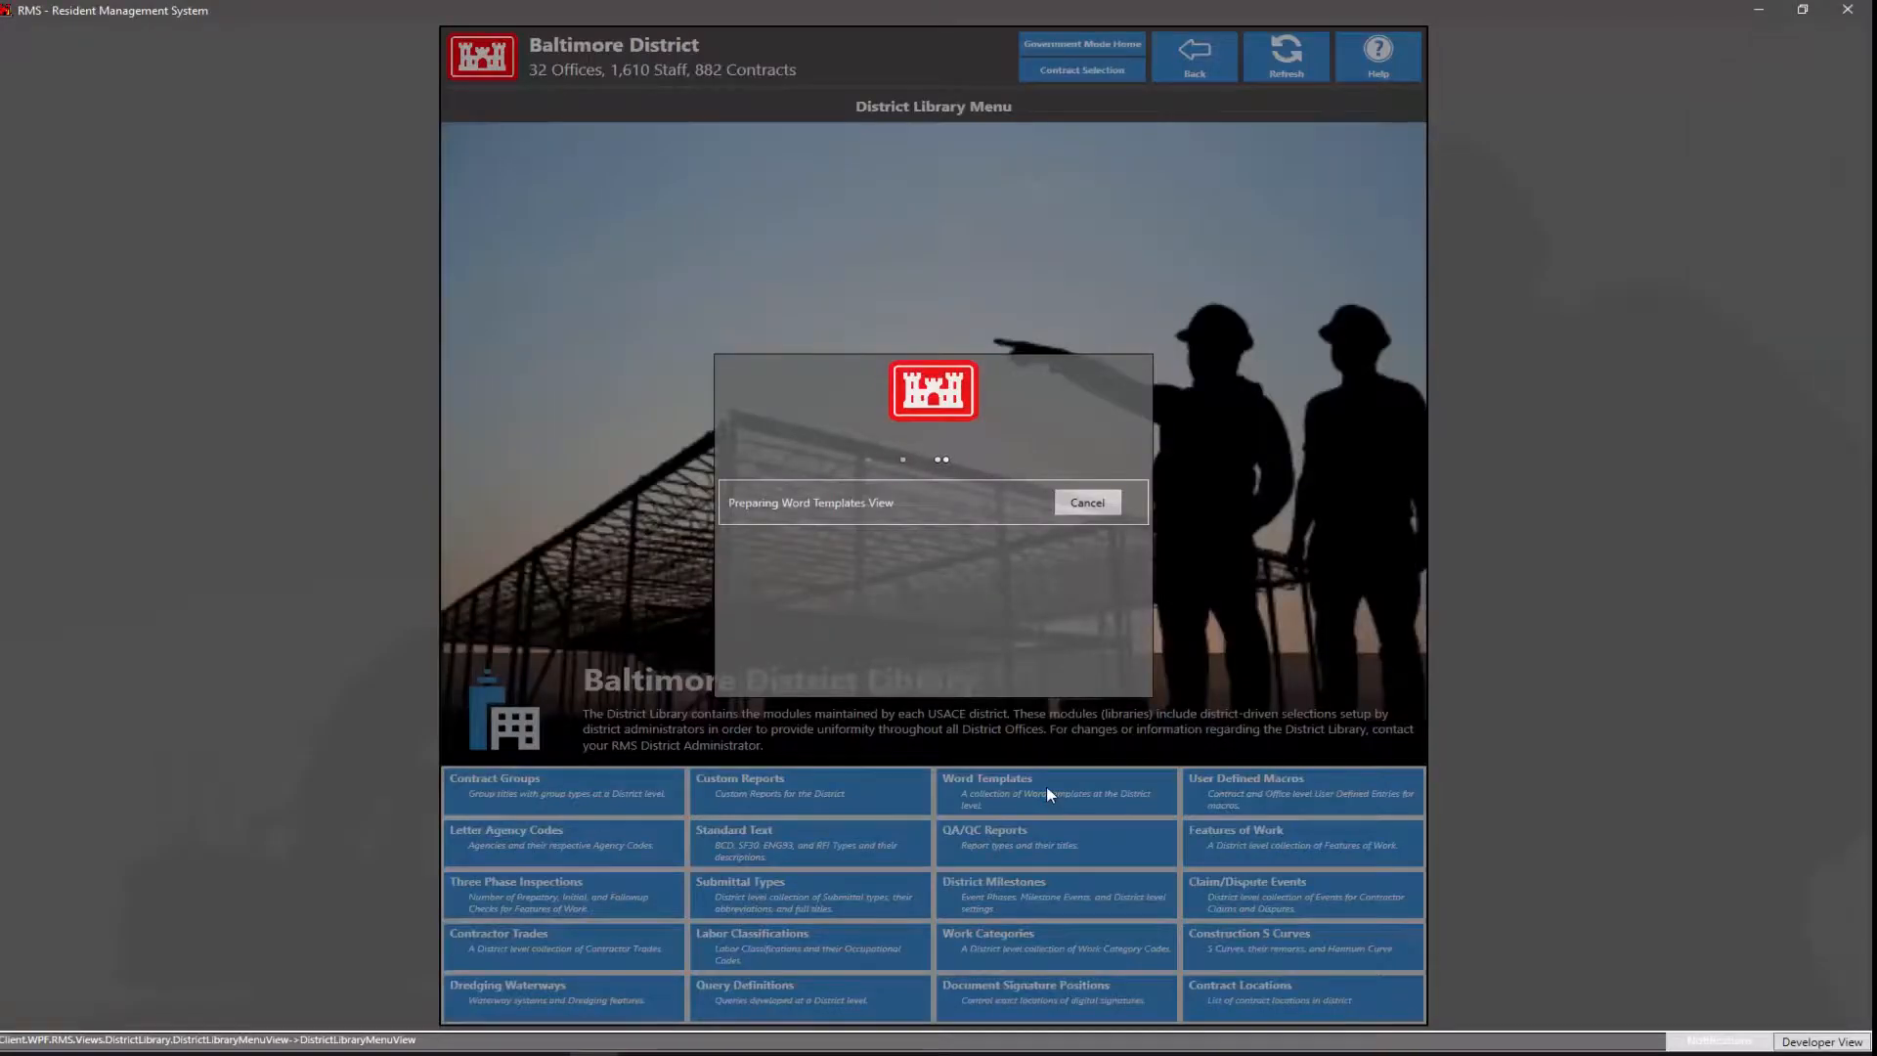
Filter the Word templates by 'rms support' and open the RMS Support template for editing.
left_click(987, 790)
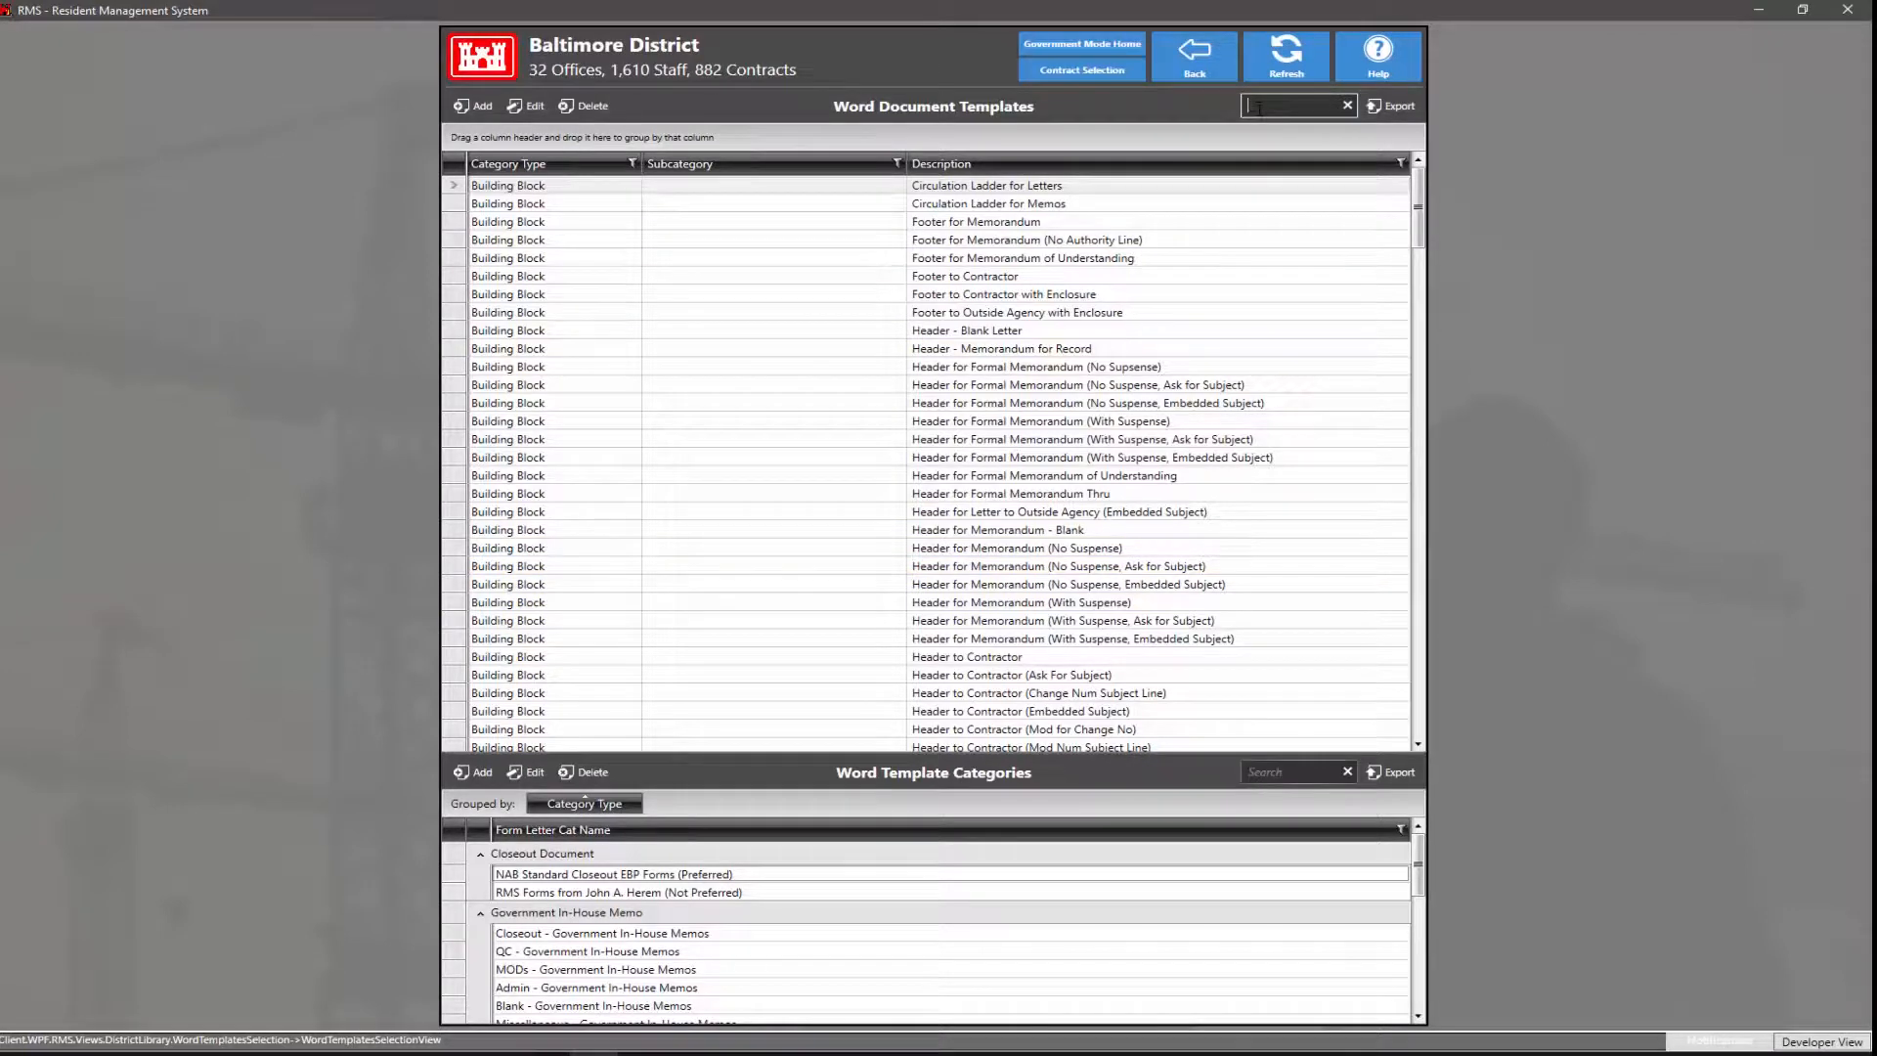
type("rms support")
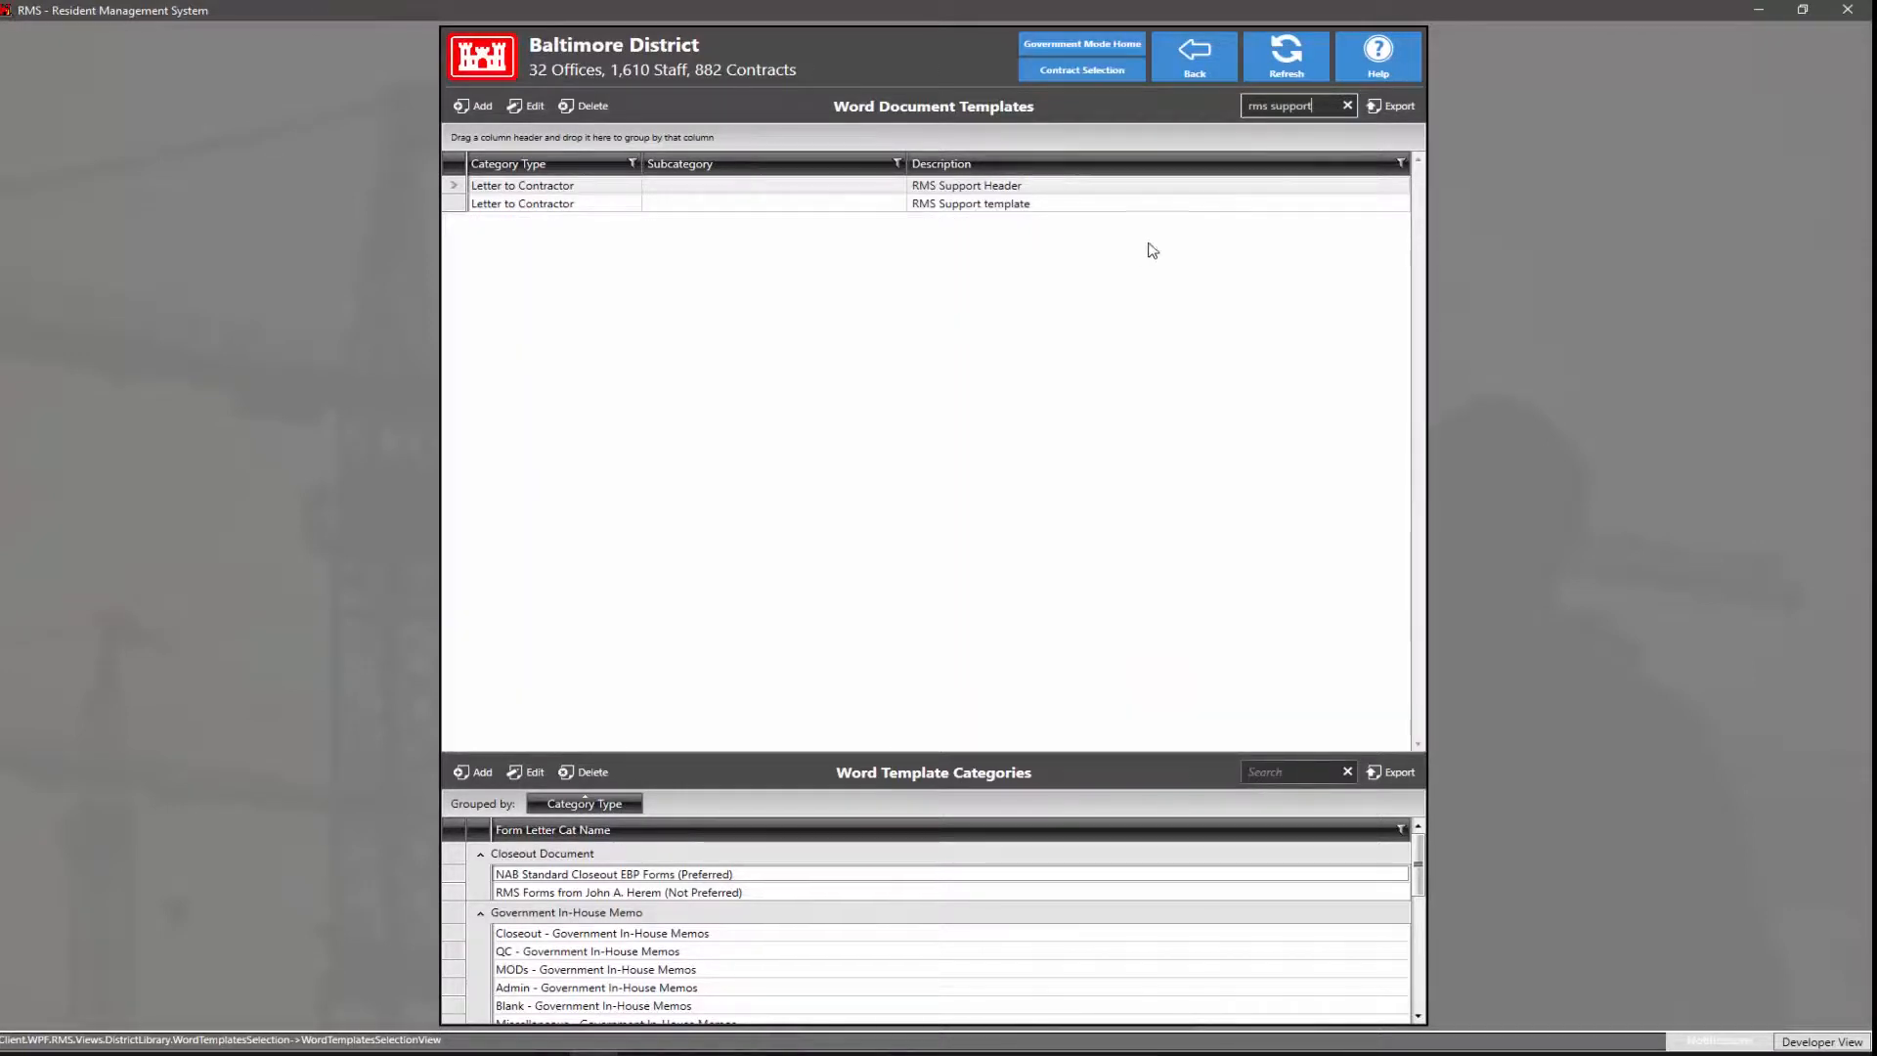
left_click(970, 203)
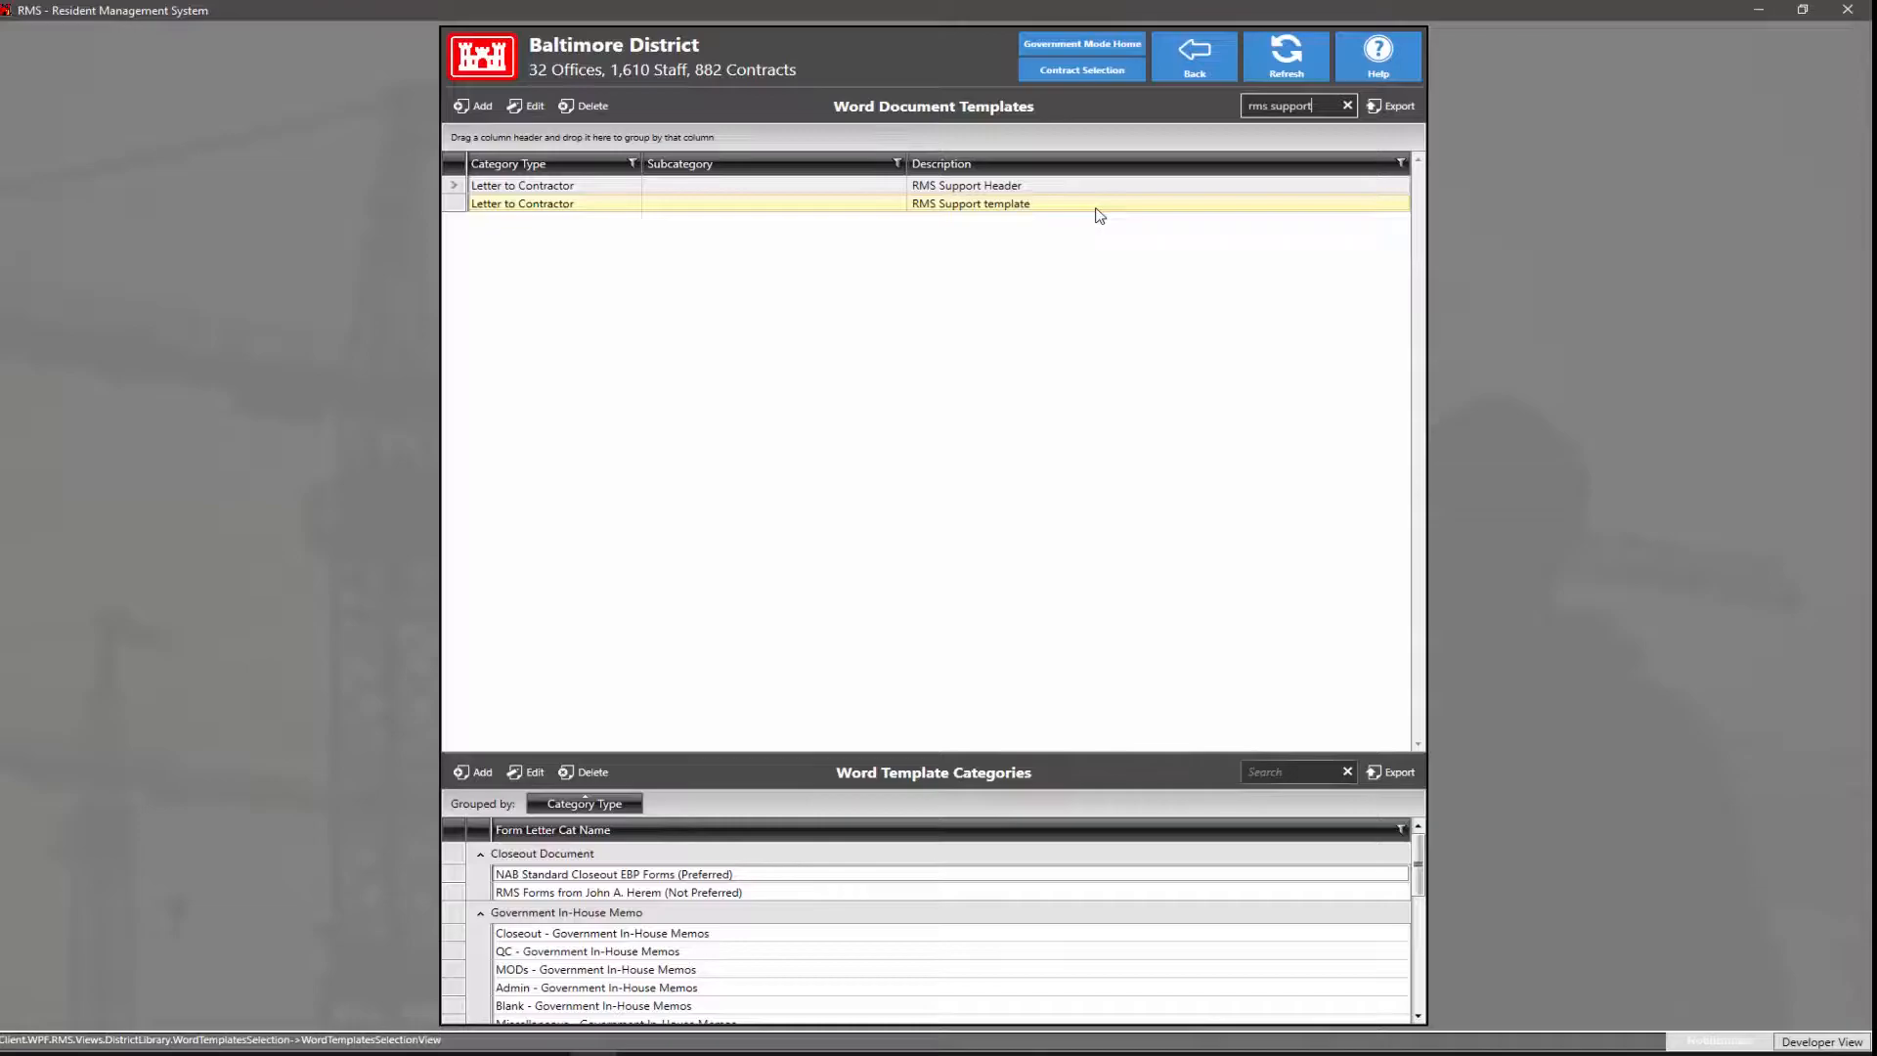
double_click(970, 203)
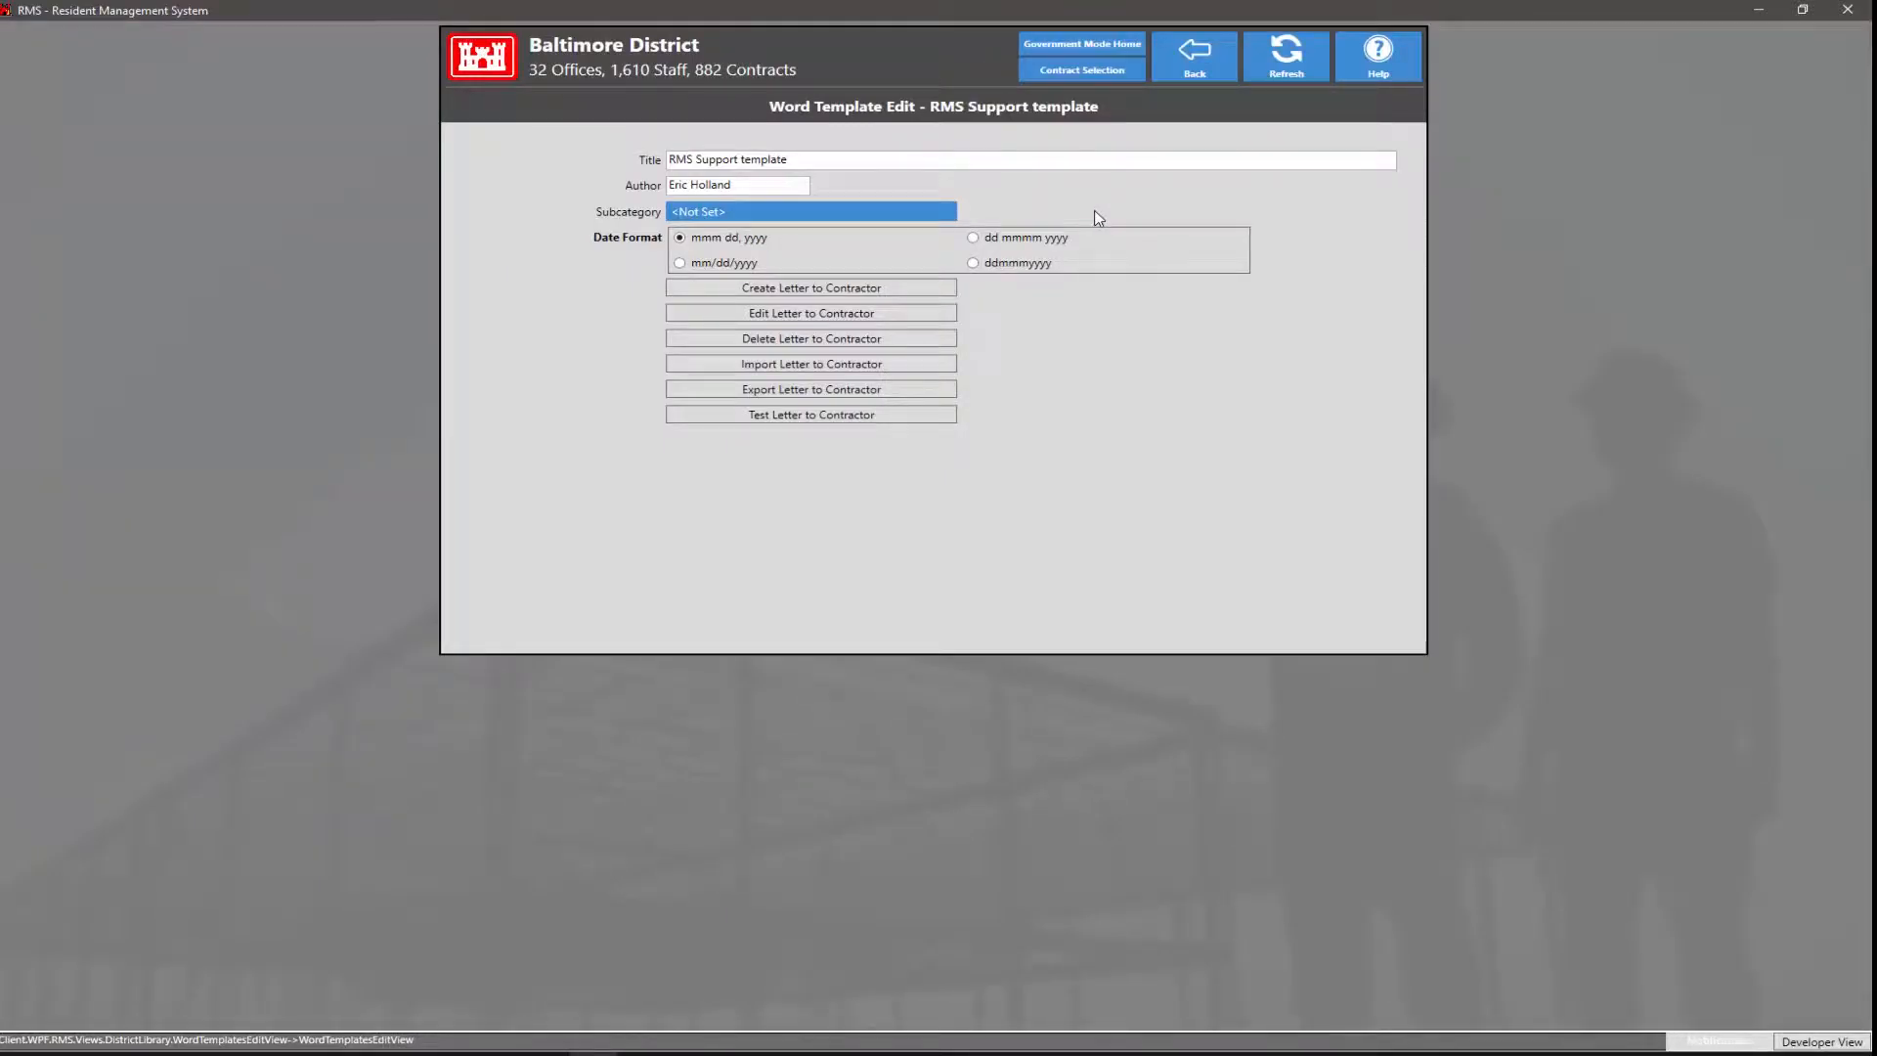
mouse_move(1098, 229)
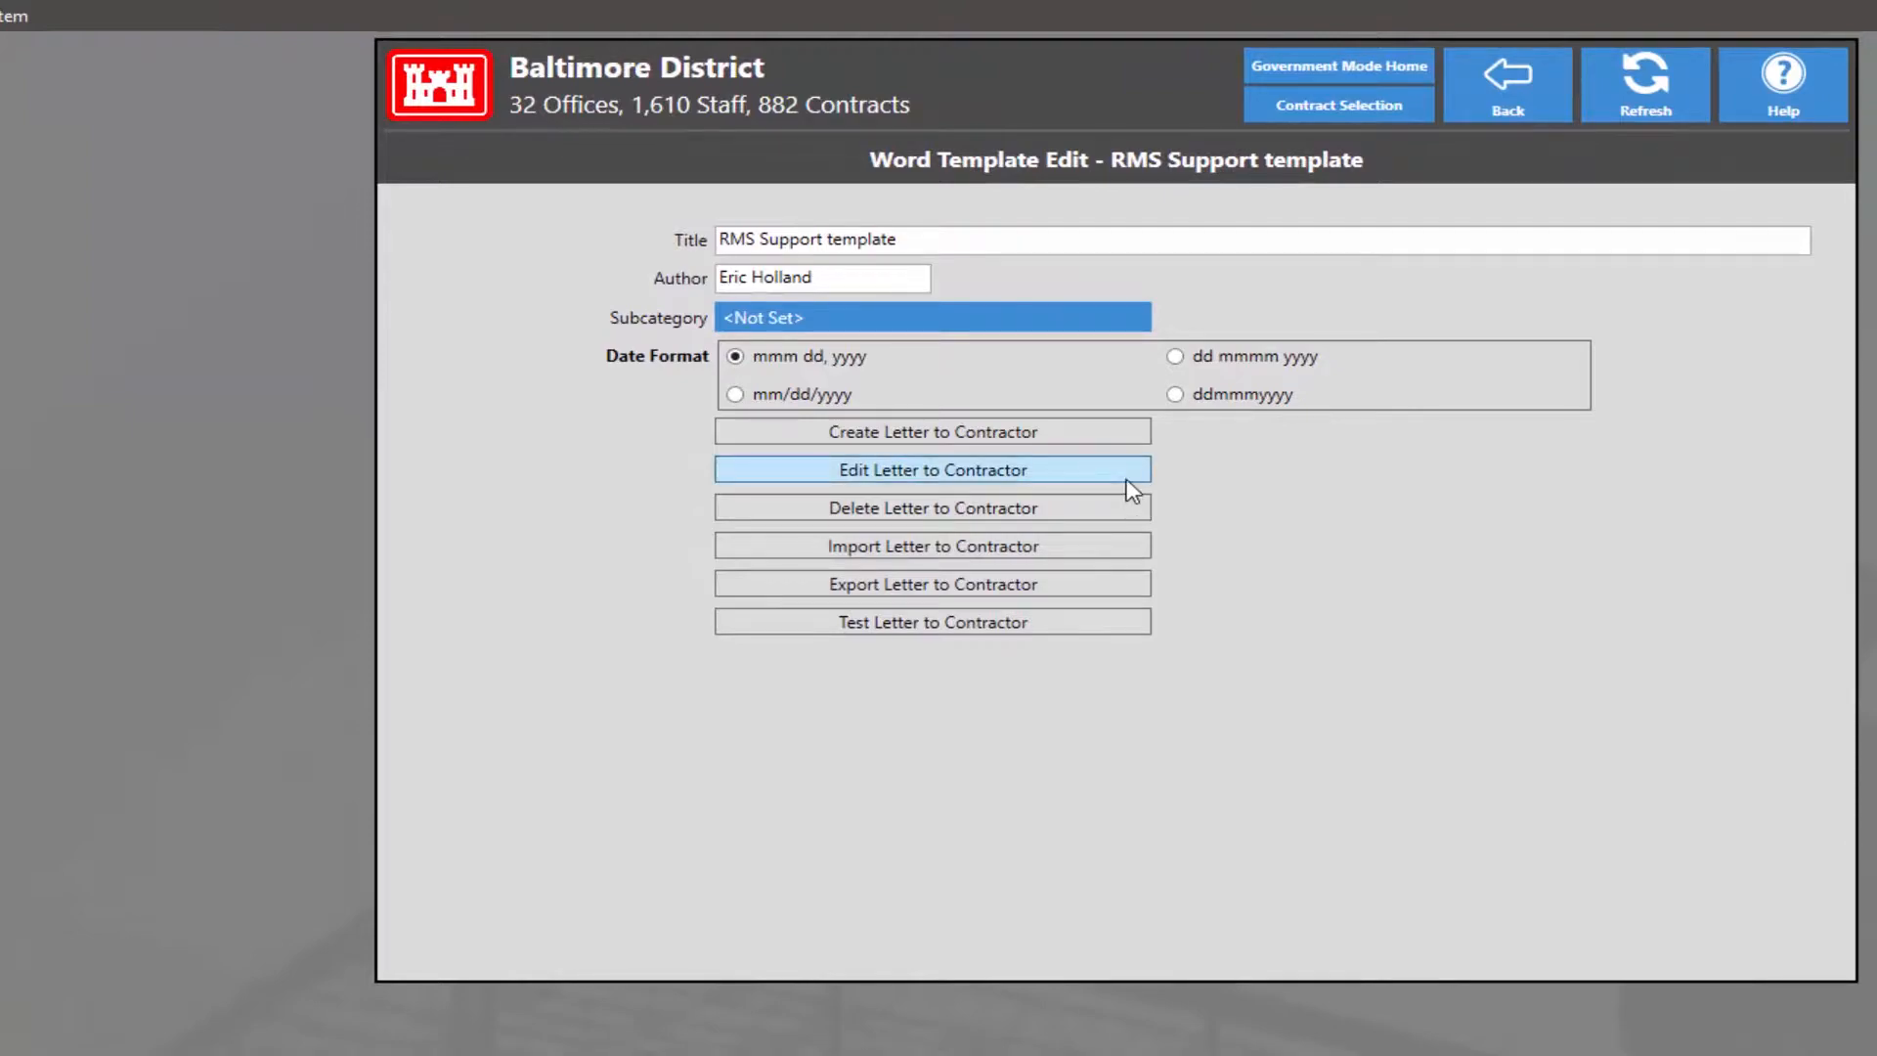
Open the template's Letter to Contractor in Microsoft Word.
left_click(932, 470)
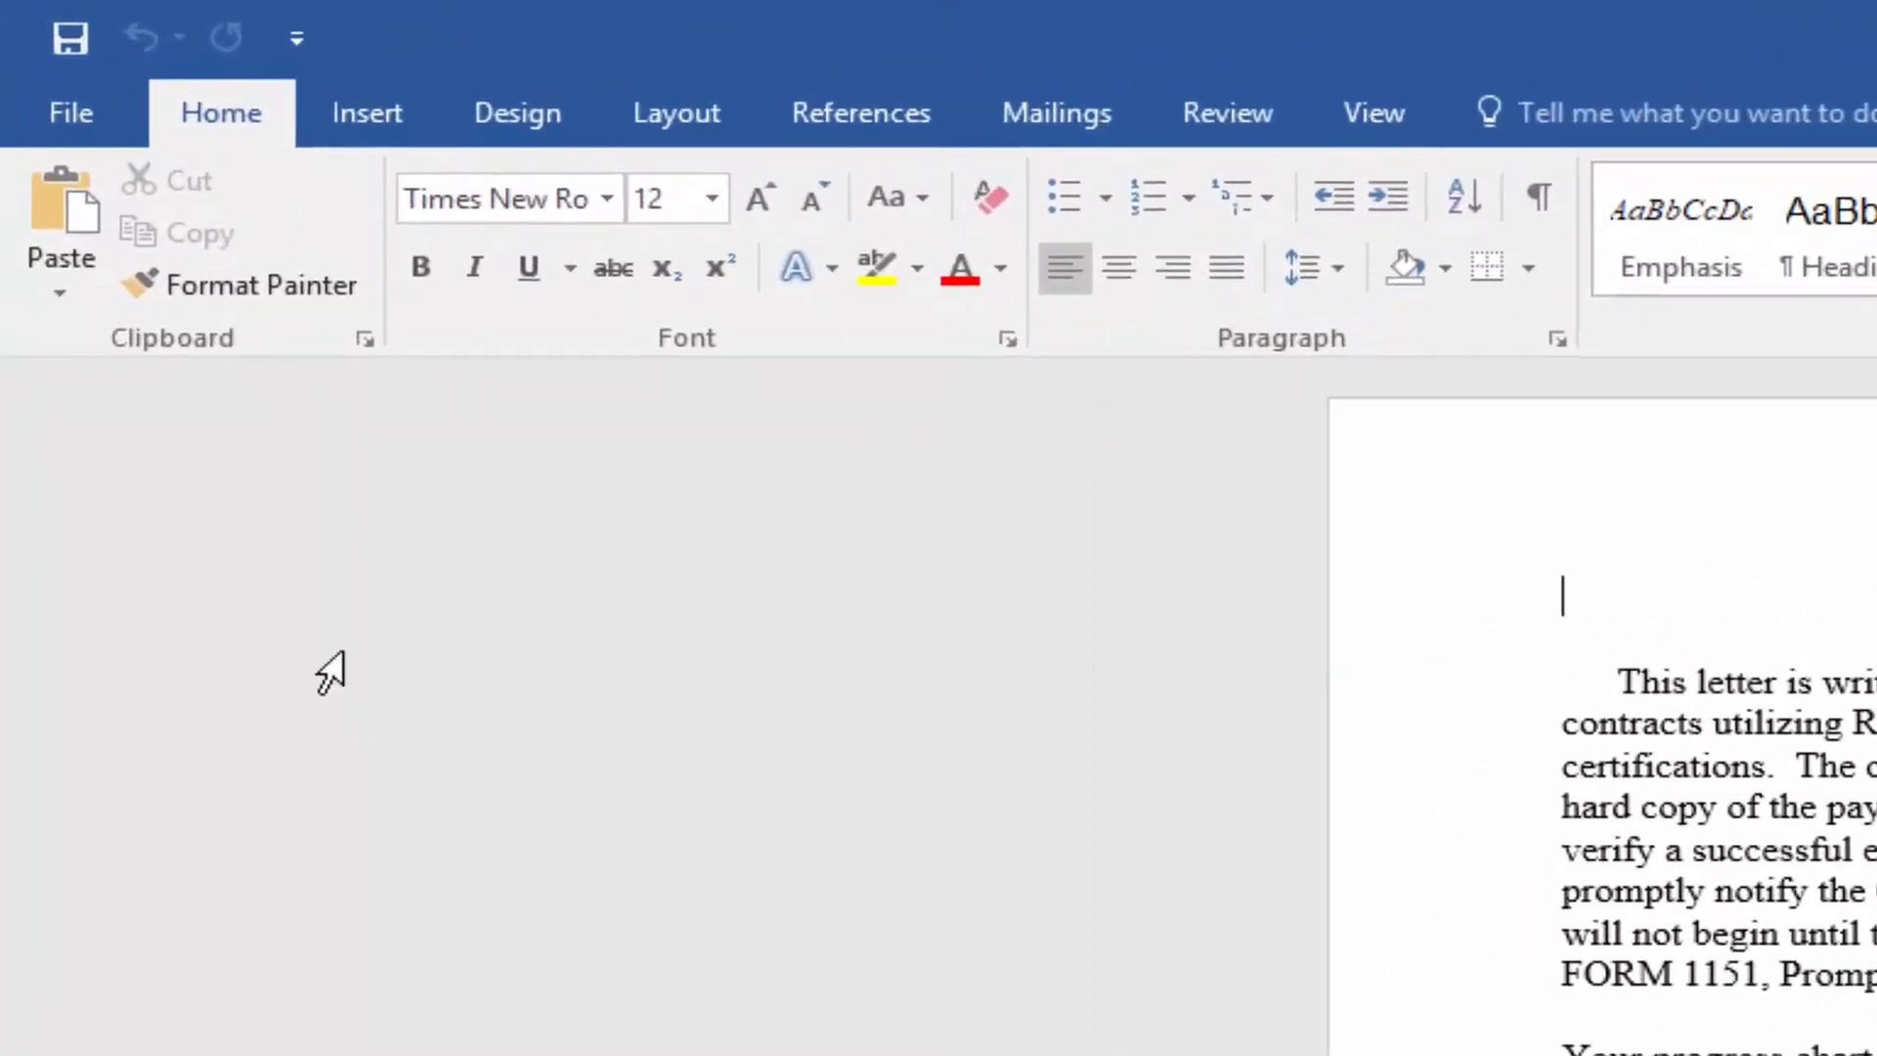
In Word Options > Advanced, turn on 'Show field codes instead of their values'.
left_click(70, 112)
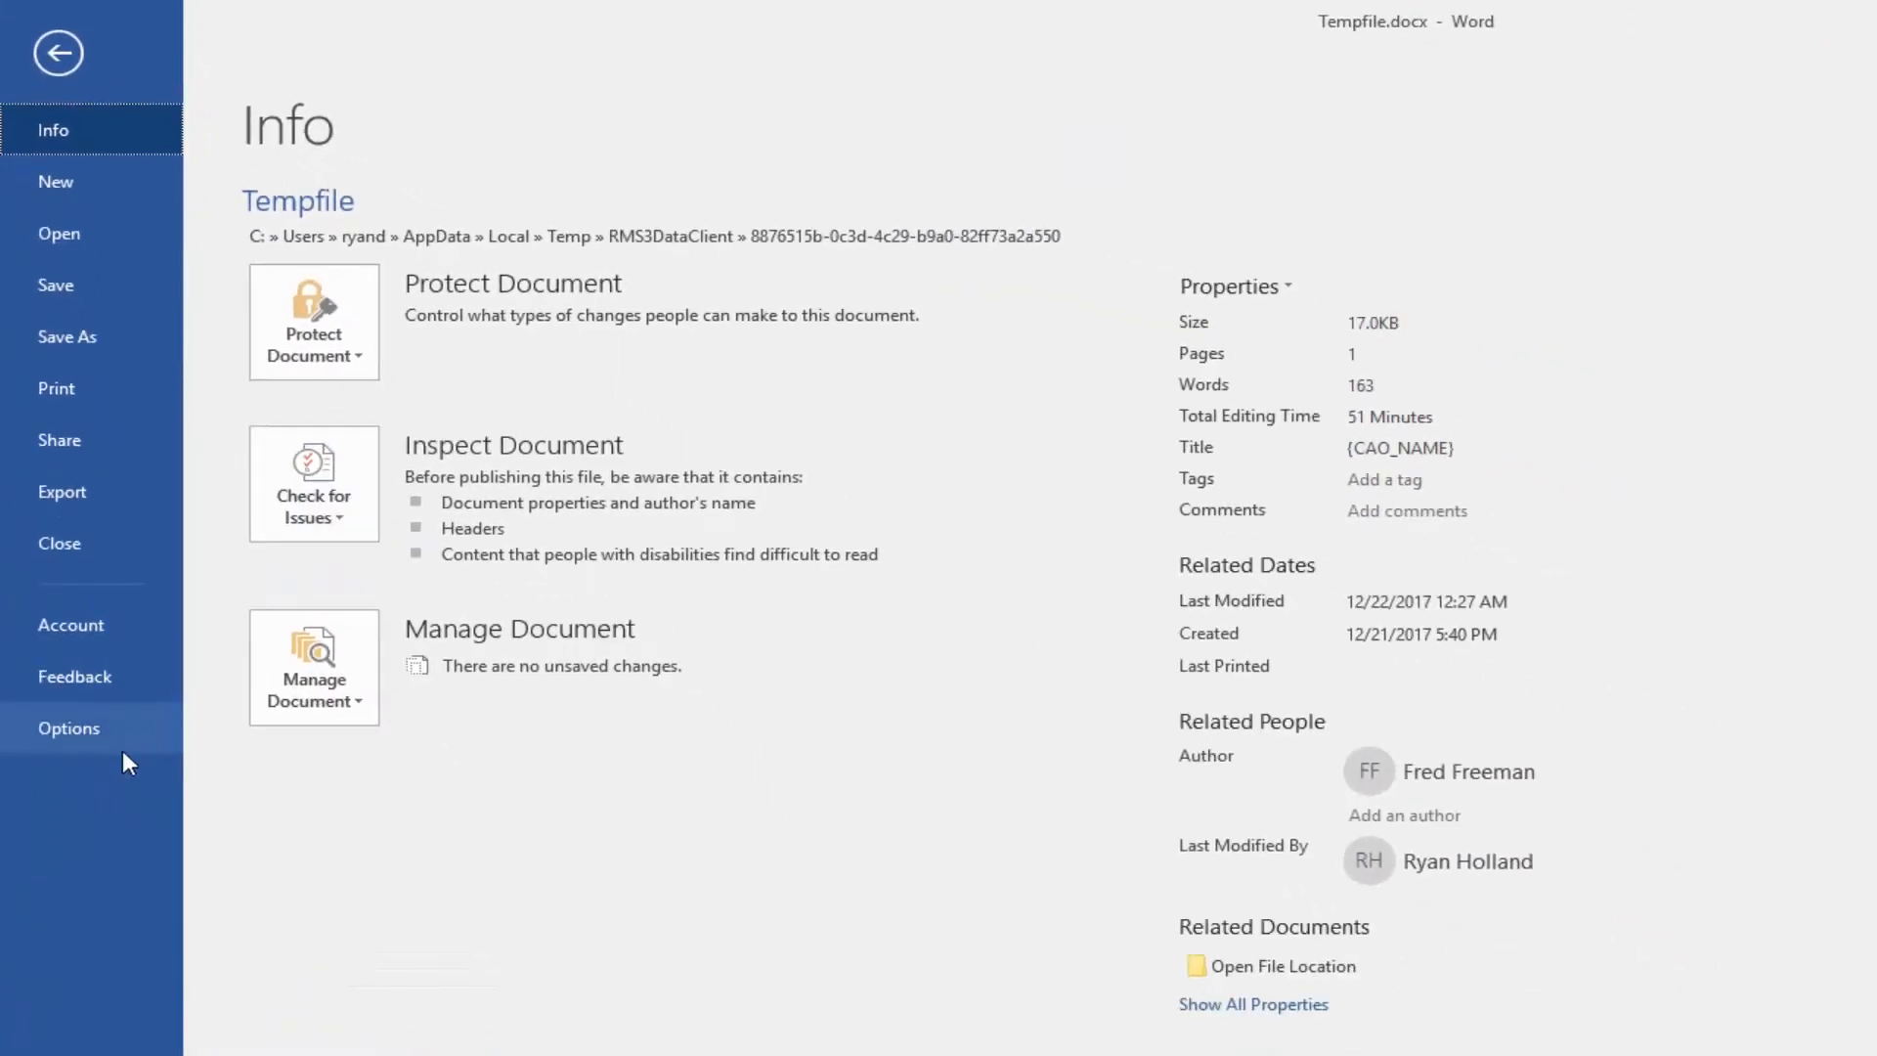
left_click(70, 728)
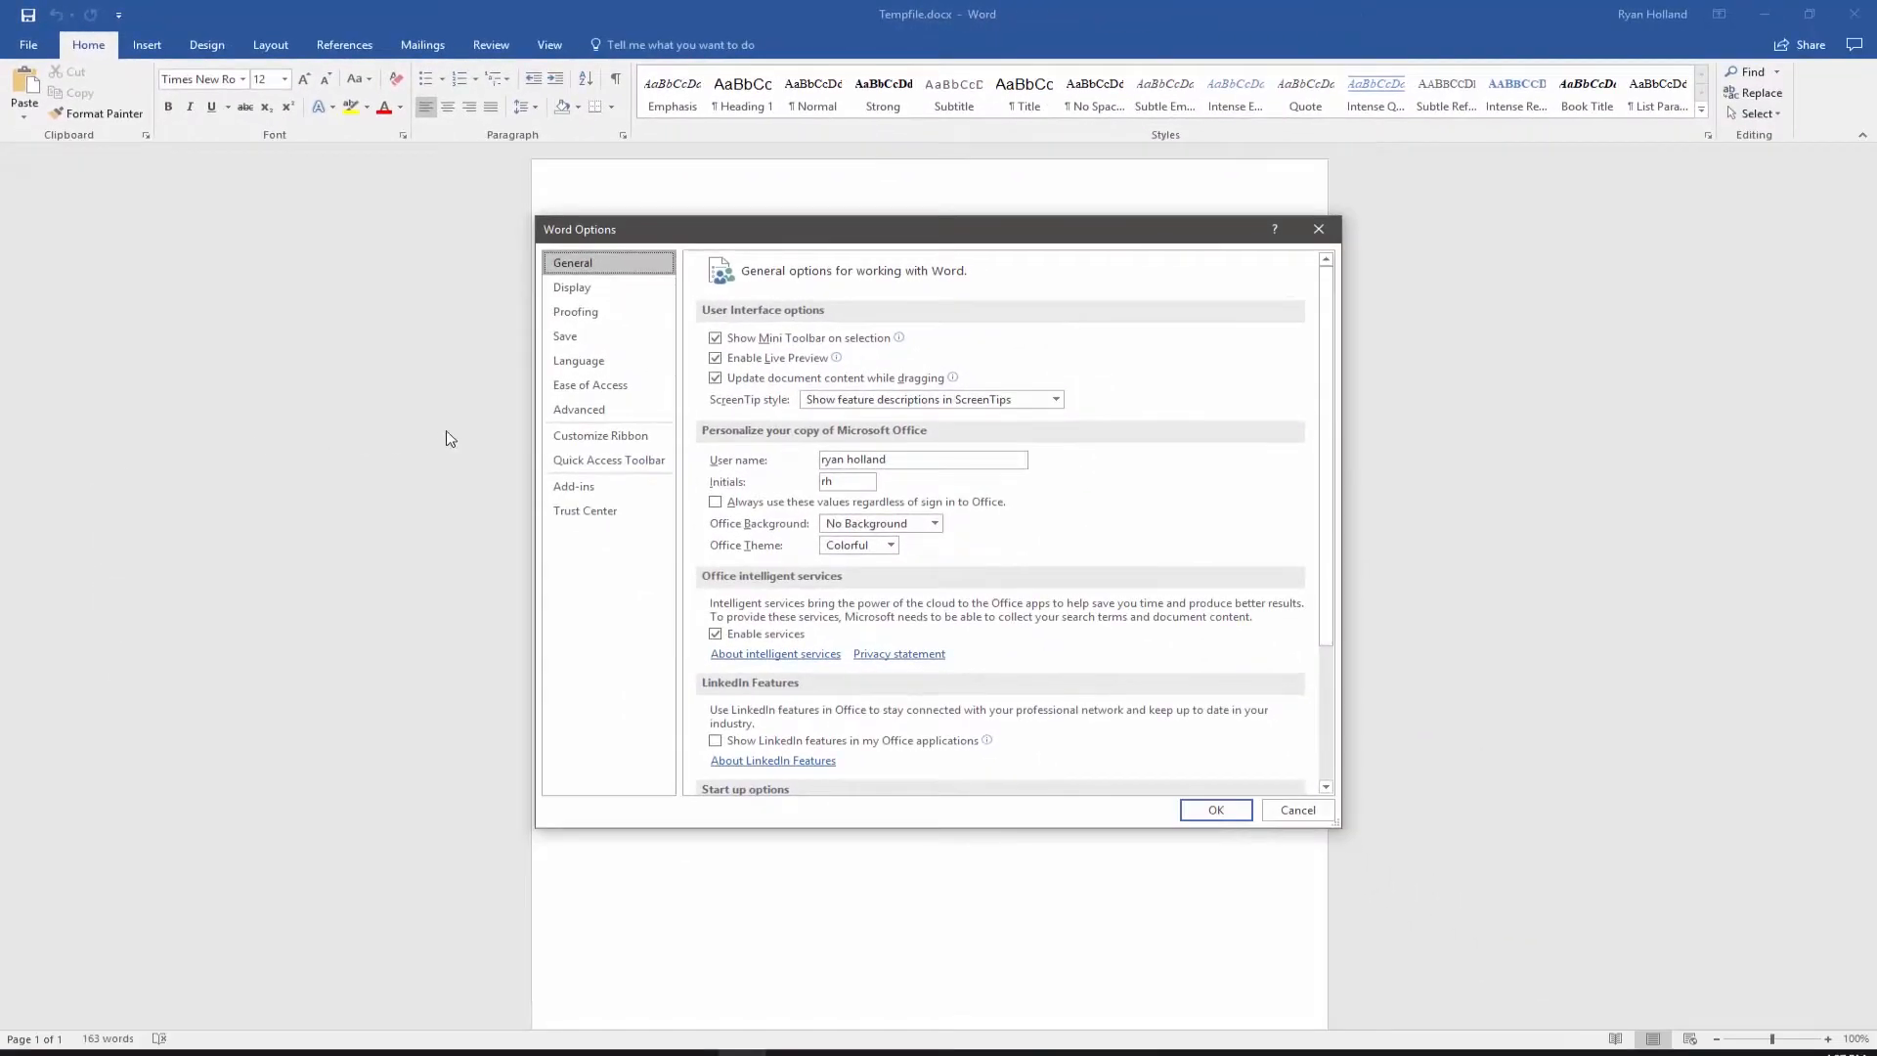
left_click(580, 410)
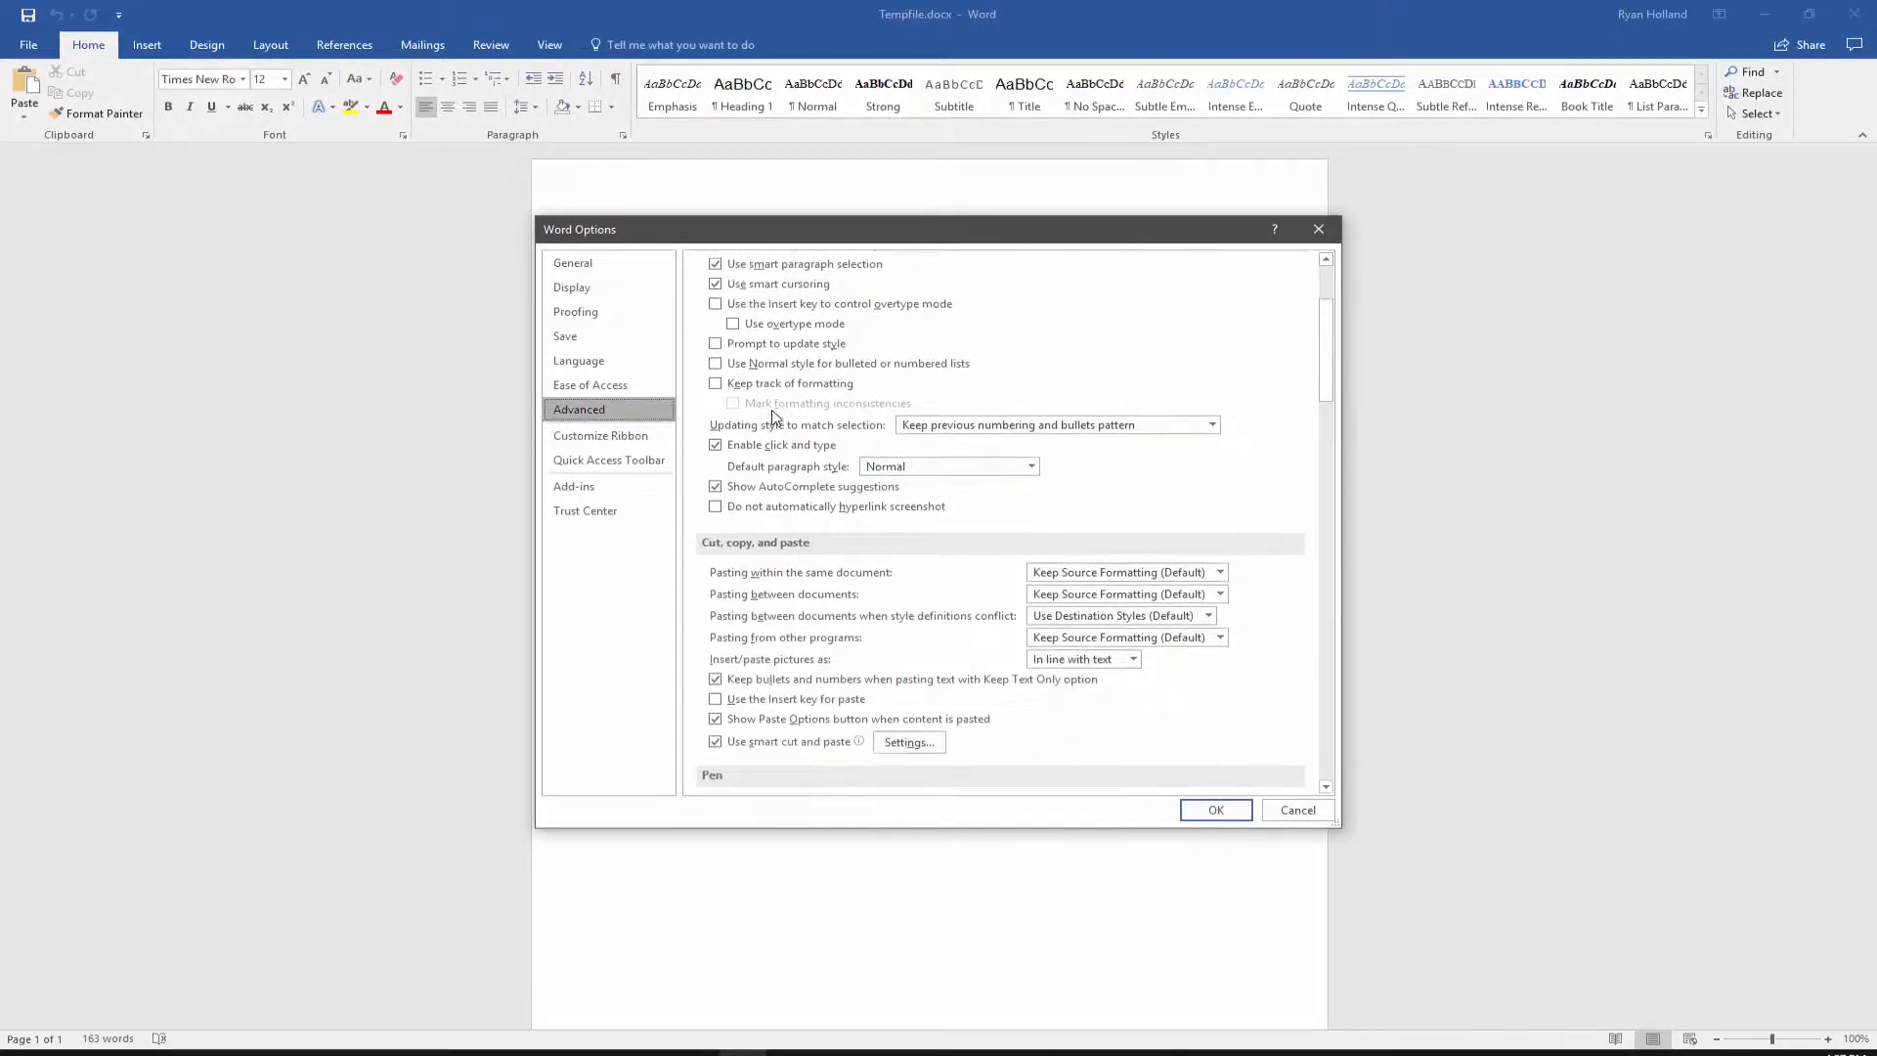
scroll("down", 3)
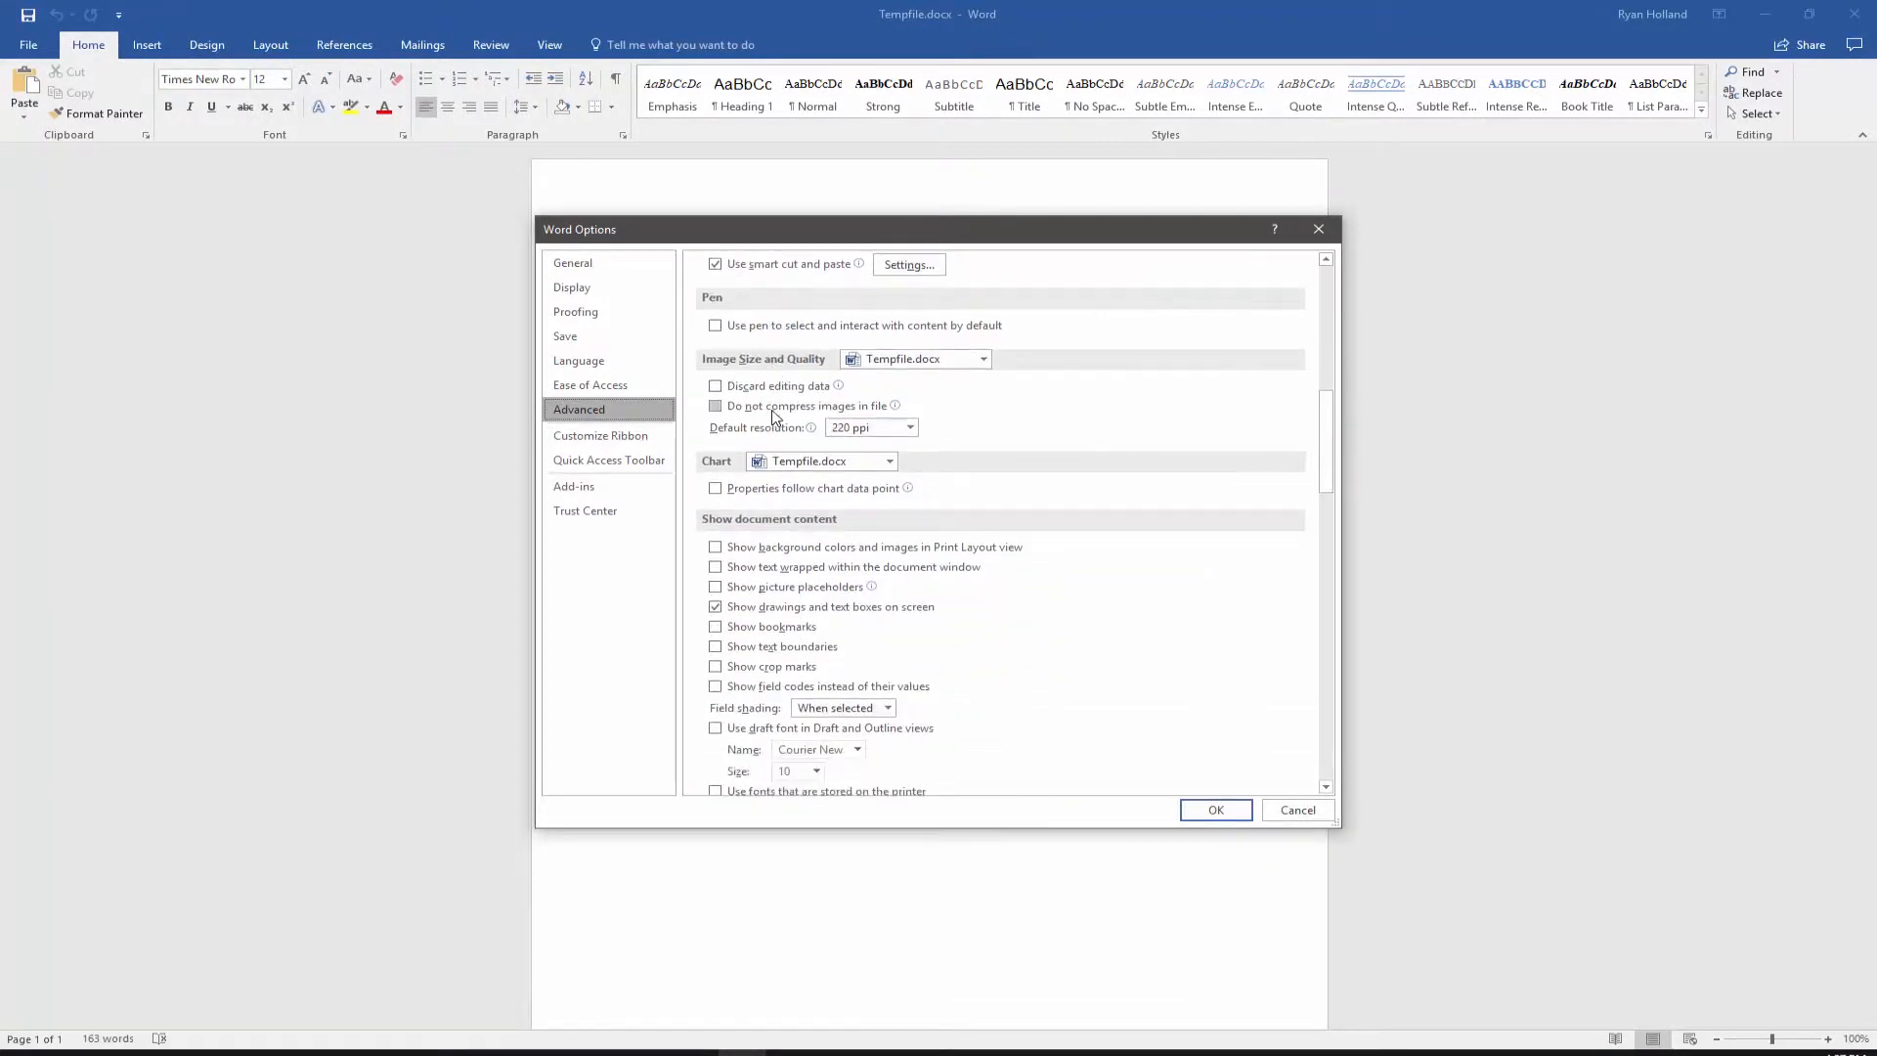
scroll("down", 3)
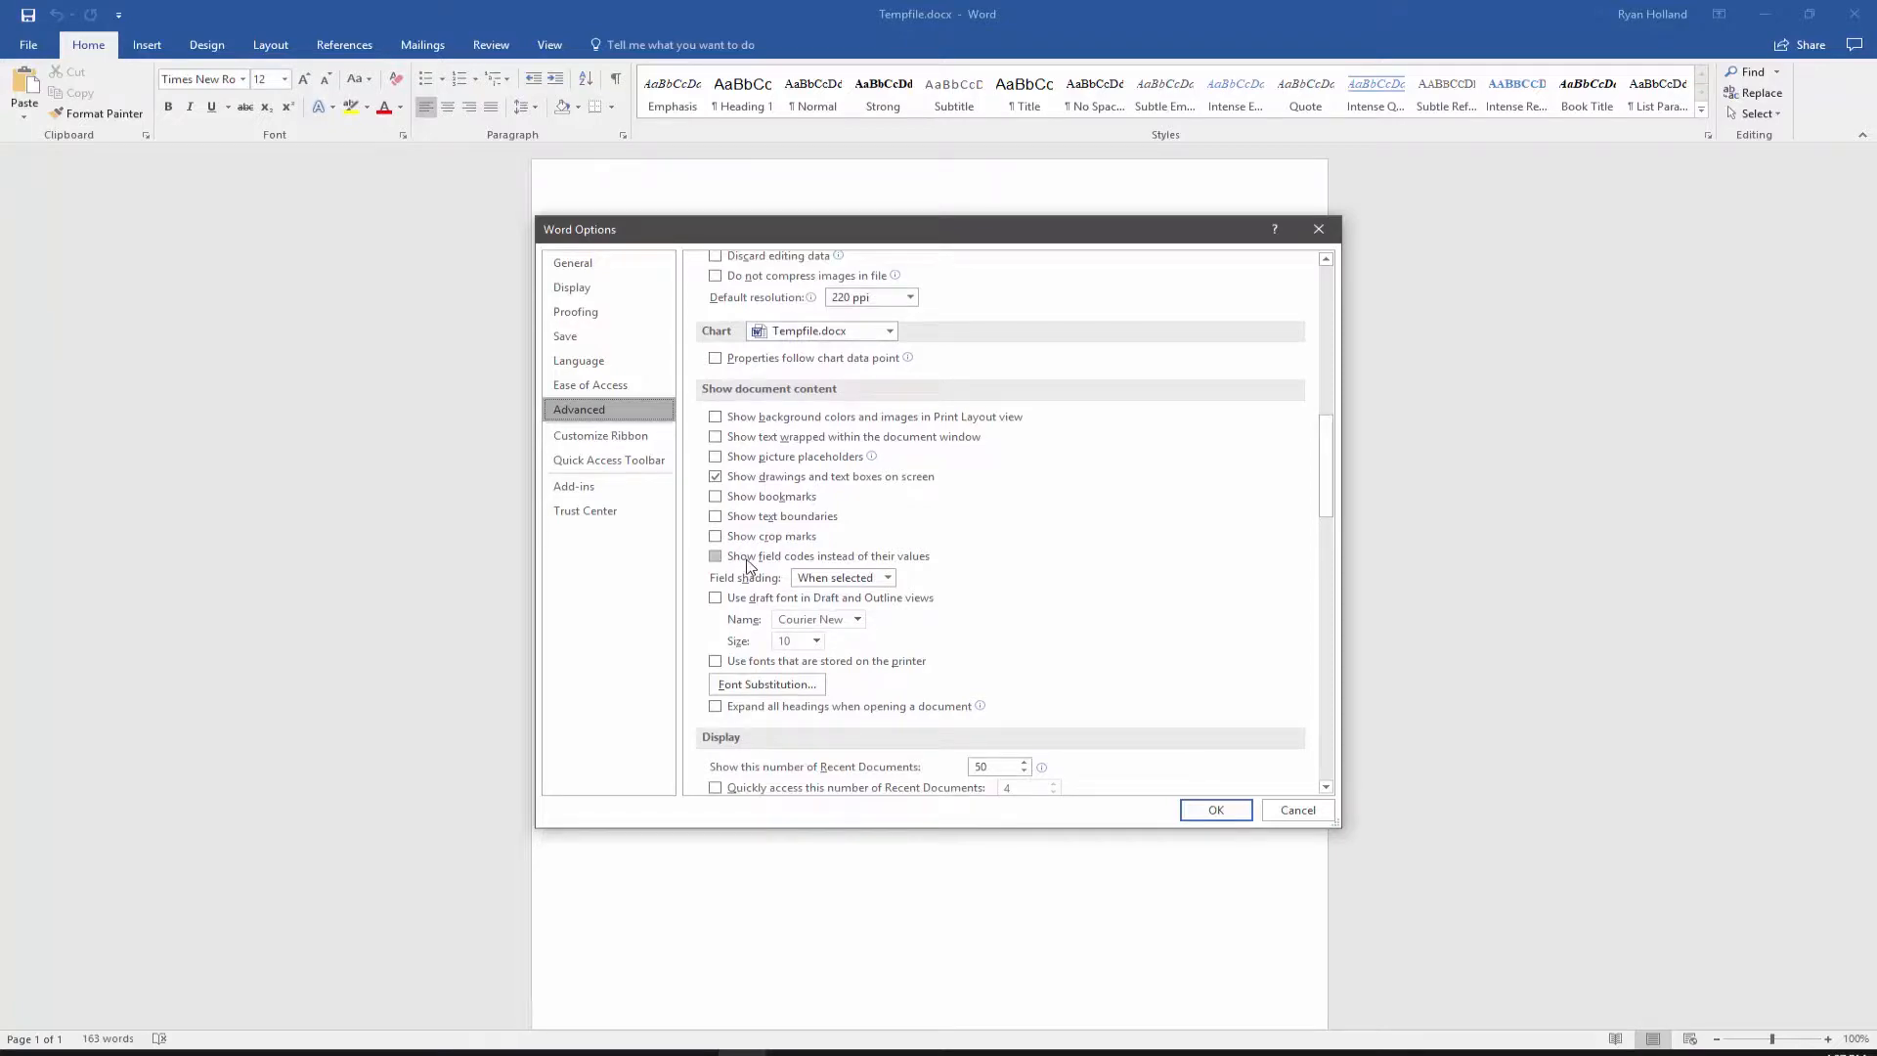
left_click(1215, 810)
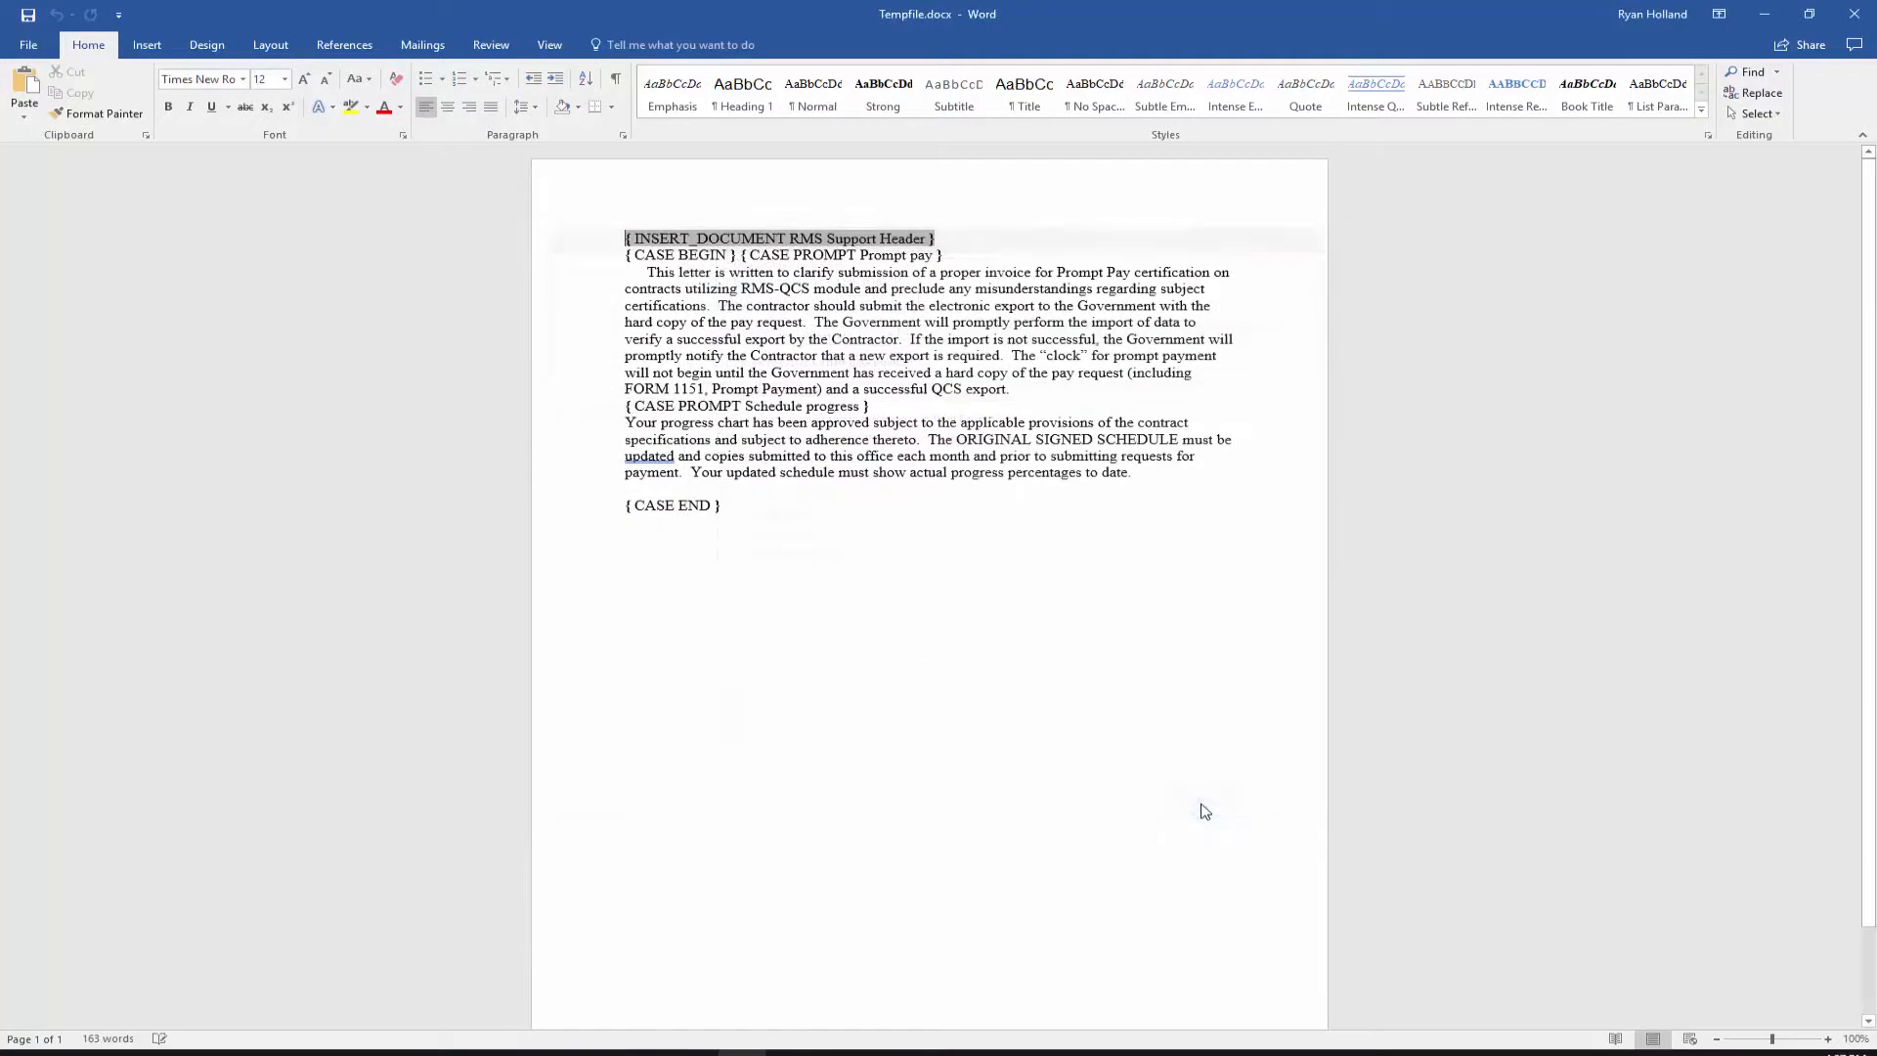